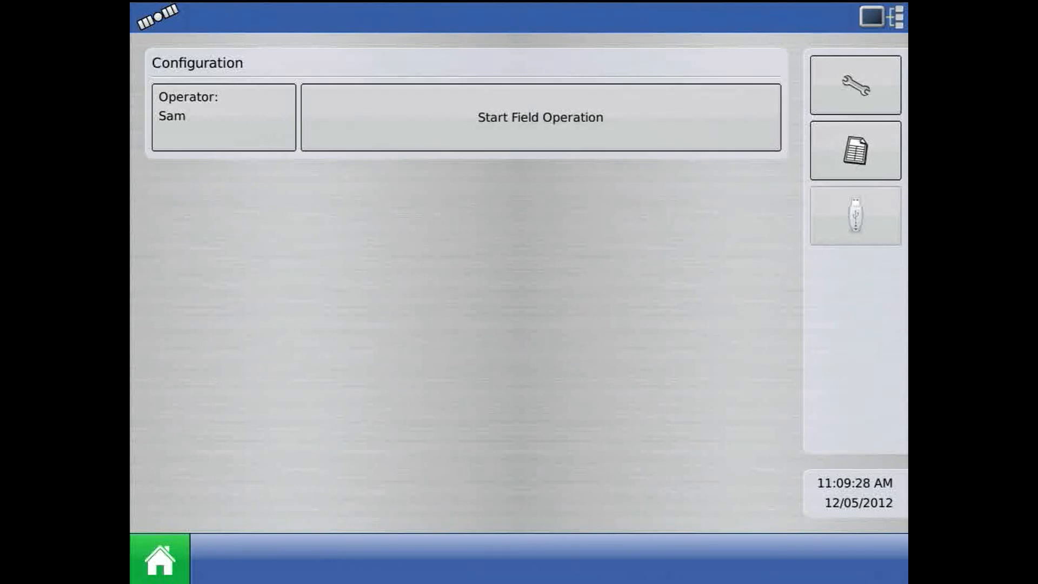
Step: Start a new field operation for 2012 Crop, grower Ag Leader, farm Test, field Seedcomm50
{"action": "left_click", "coordinate": [538, 117]}
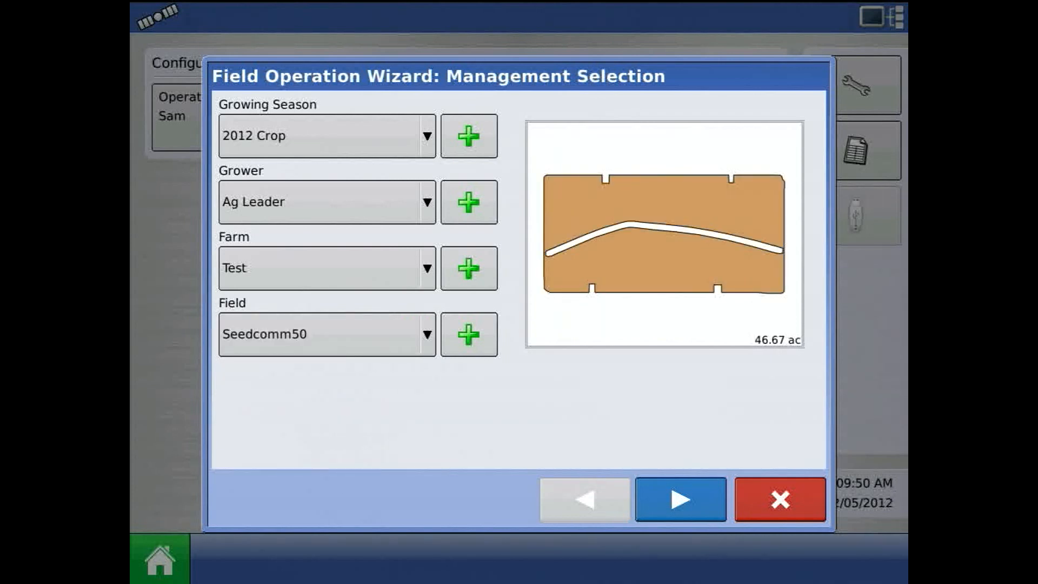
Step: Accept the field selection and bring up the list of operating configurations
{"action": "left_click", "coordinate": [678, 500]}
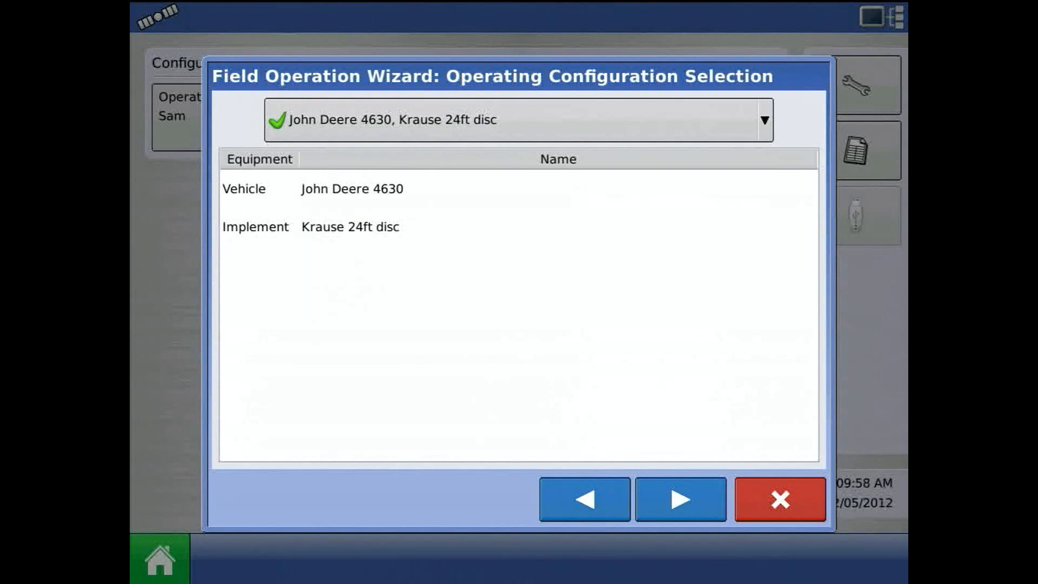
{"action": "left_click", "coordinate": [765, 119]}
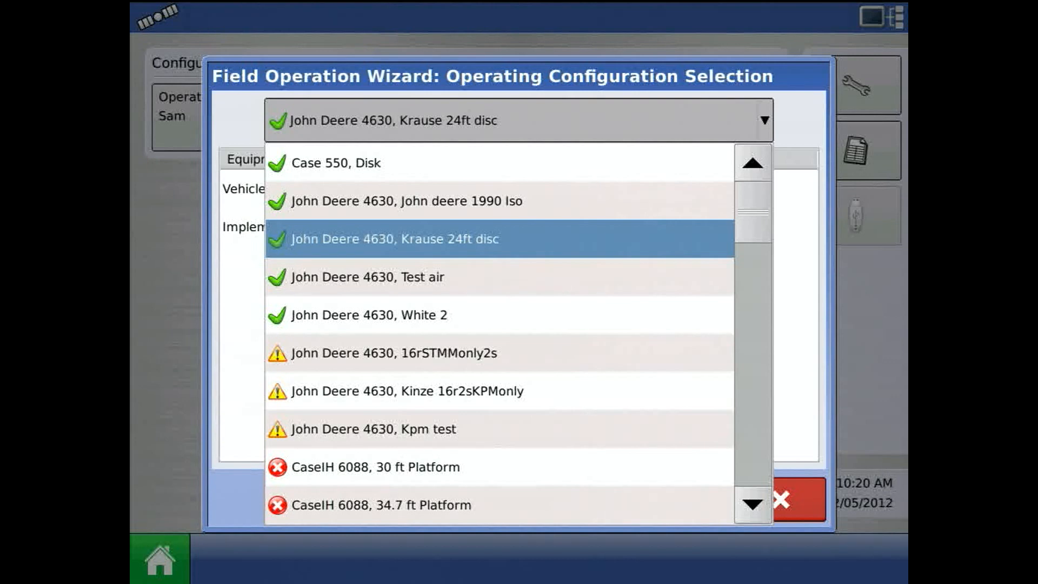
Step: Preview 16rSTMMonly2s and CaseIH 6088 30 ft Platform, then settle on John Deere 4630, Krause 24ft disc
{"action": "left_click", "coordinate": [392, 352]}
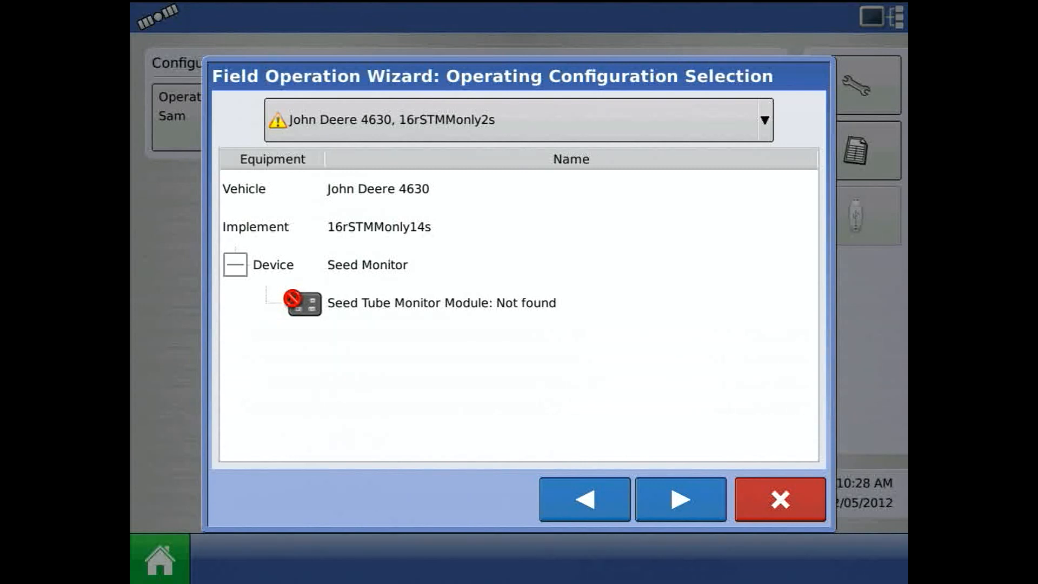
{"action": "left_click", "coordinate": [765, 120]}
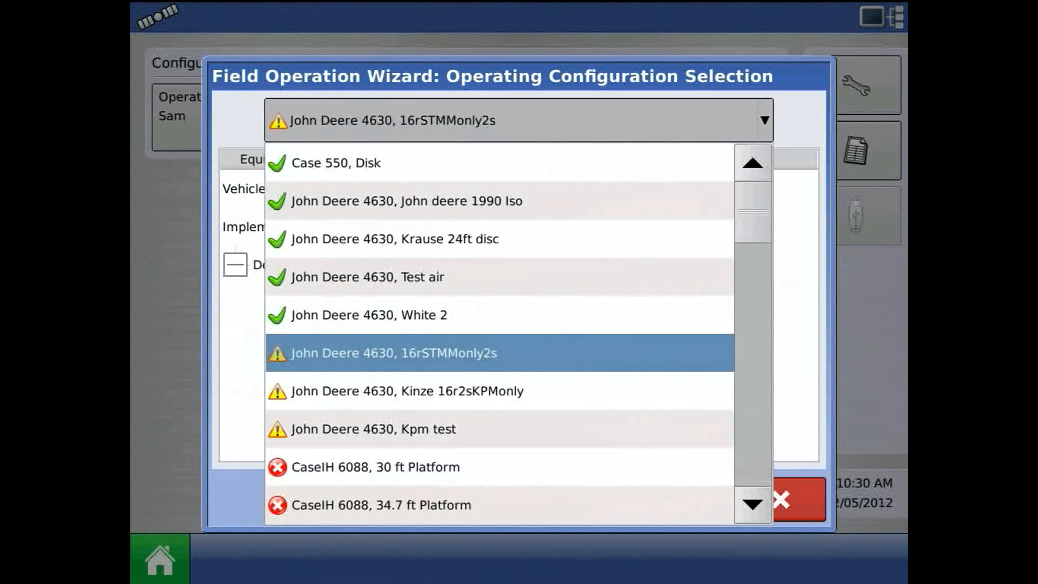
{"action": "left_click", "coordinate": [374, 467]}
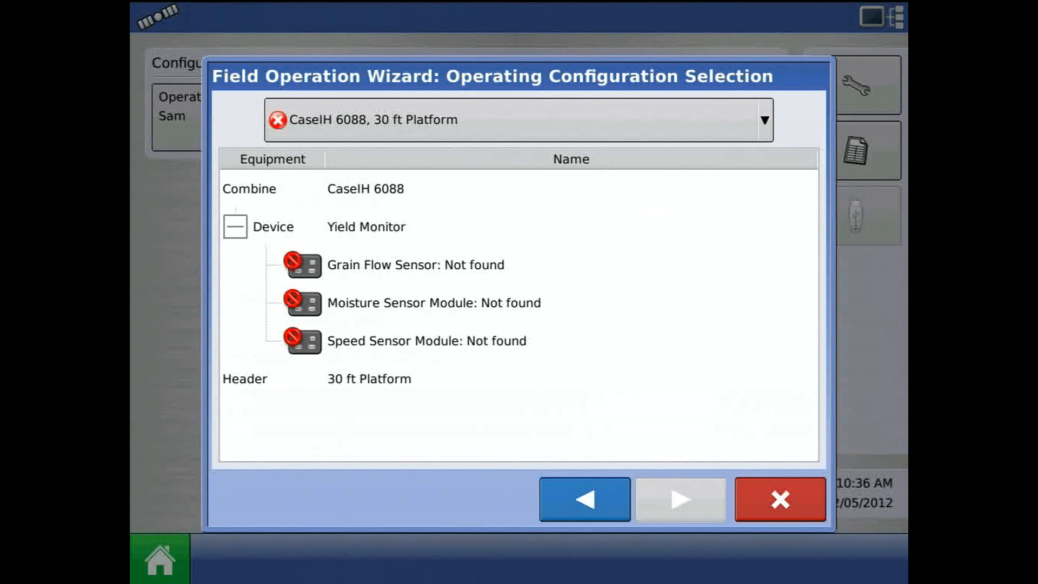
{"action": "left_click", "coordinate": [765, 119]}
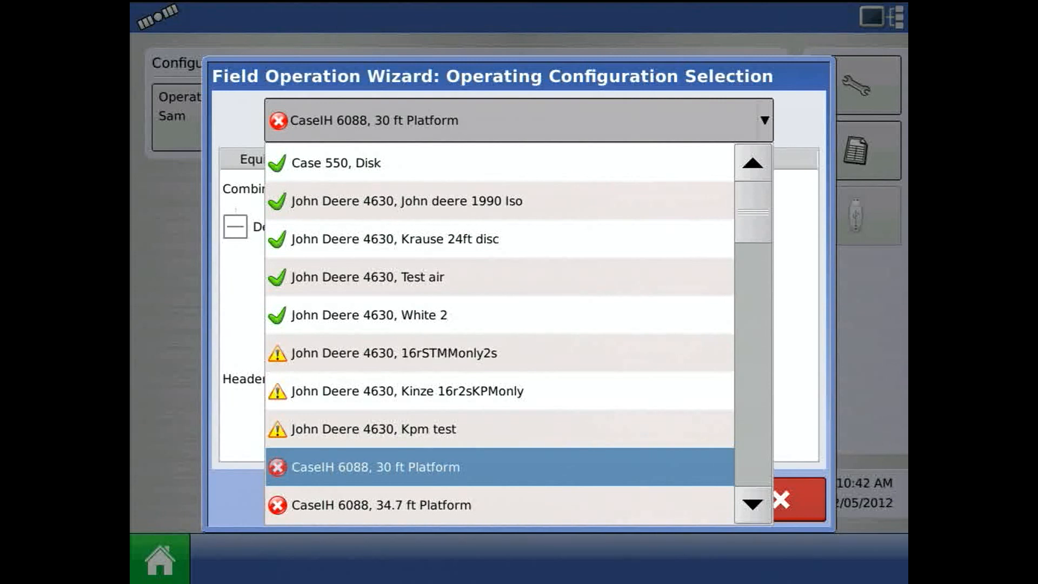
{"action": "left_click", "coordinate": [396, 237]}
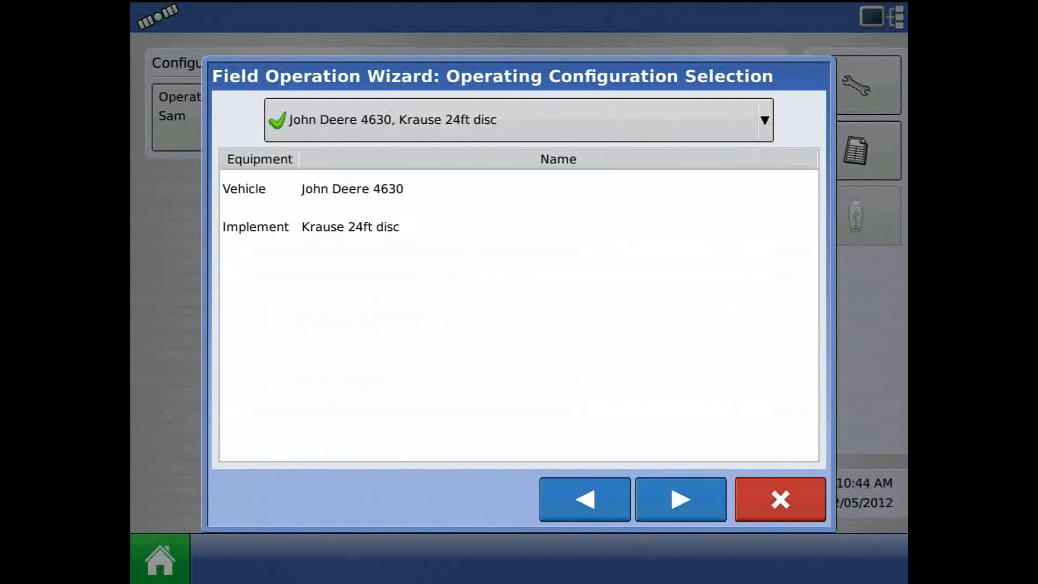
Step: Accept the configuration and choose Start New Map as the map instance
{"action": "left_click", "coordinate": [676, 499]}
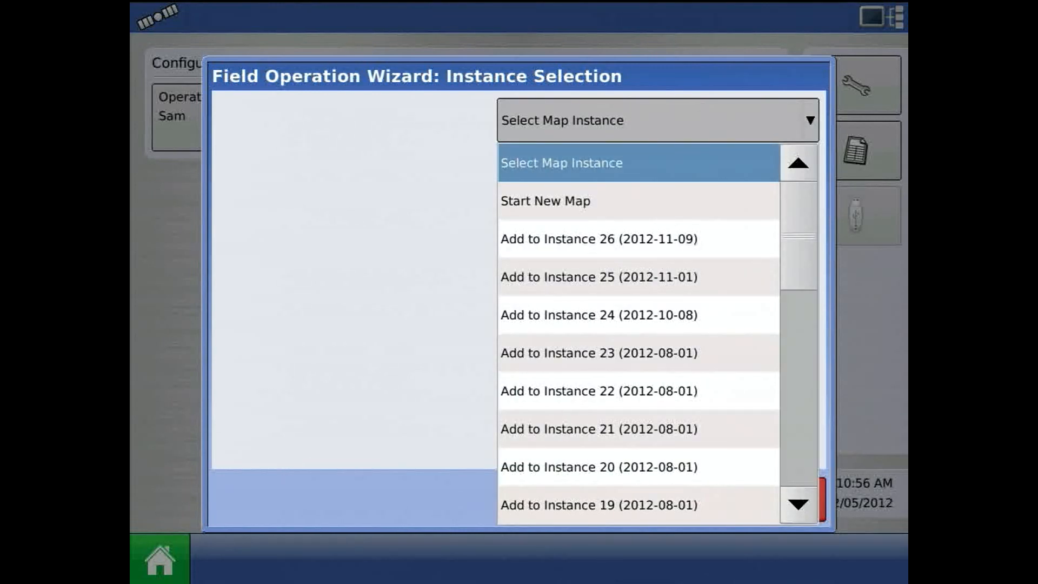
{"action": "left_click", "coordinate": [545, 201]}
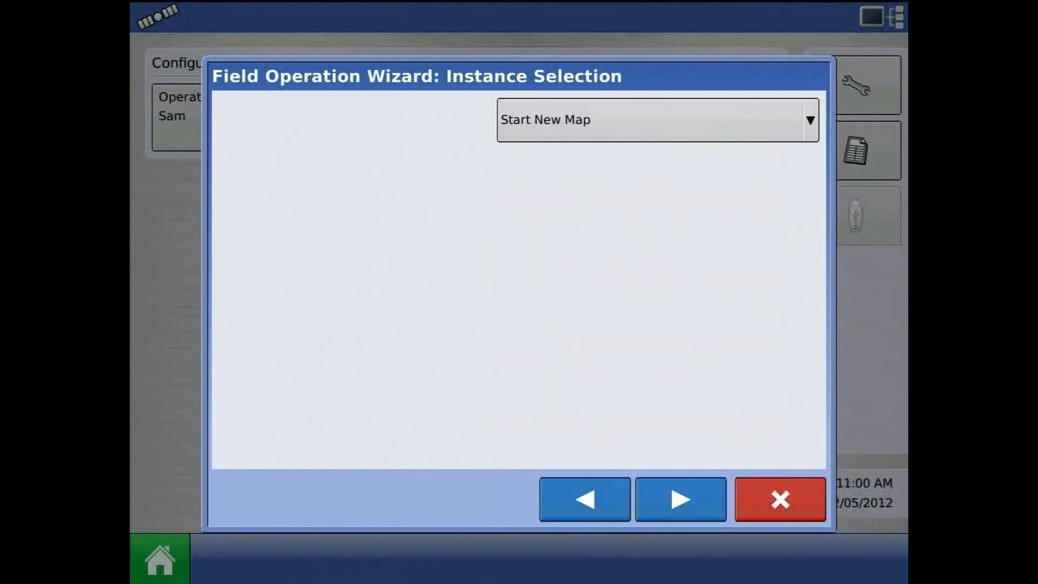
Step: Accept the new map, keep region <1> and finish to reach the Seedcomm50 run screen
{"action": "left_click", "coordinate": [678, 499]}
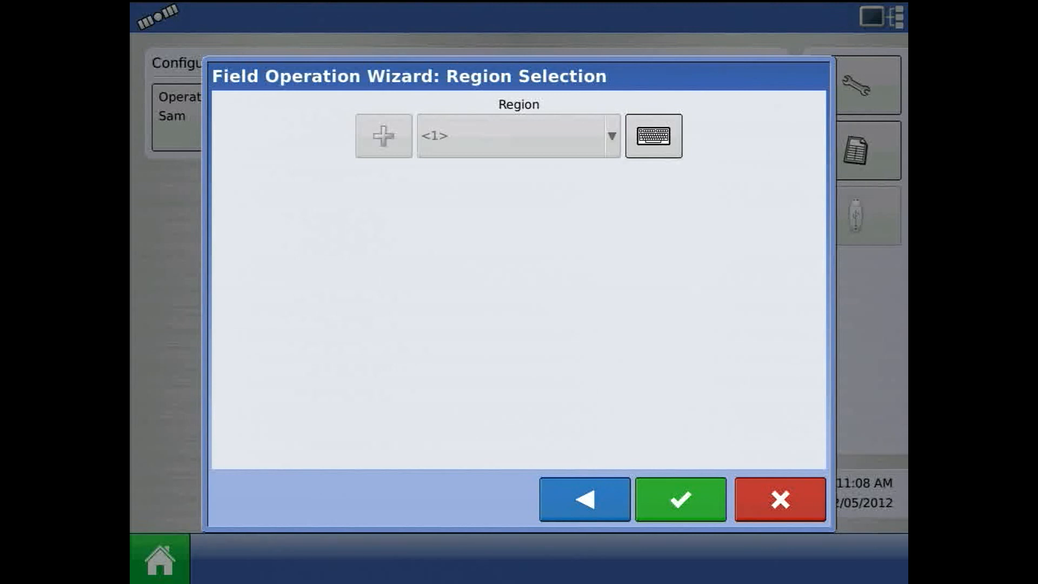
{"action": "left_click", "coordinate": [681, 500]}
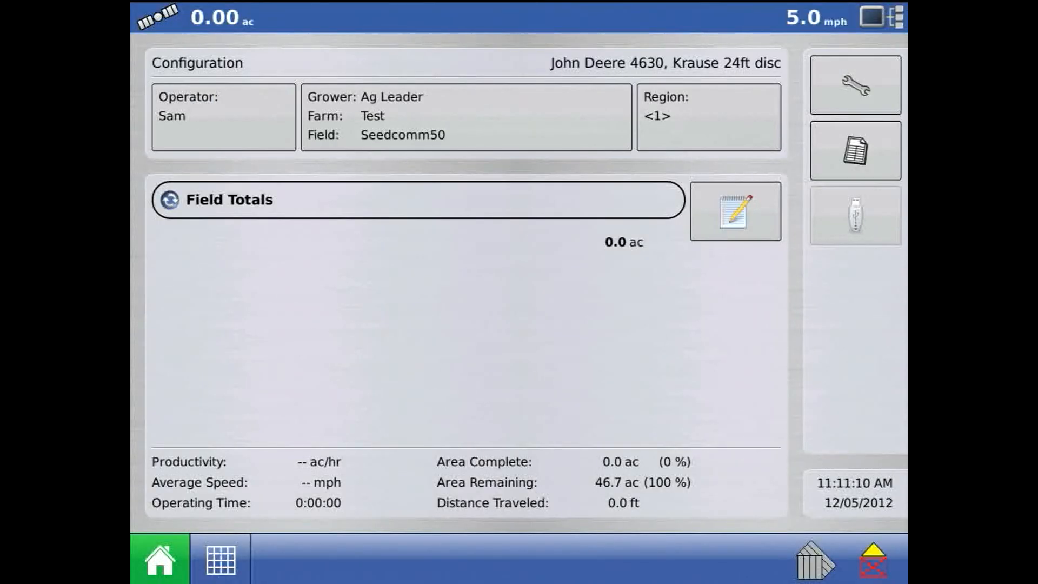